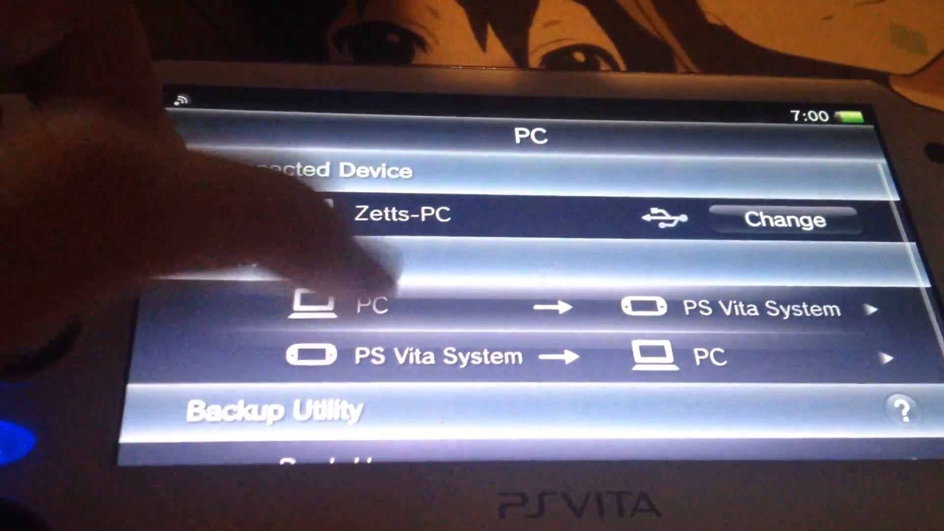
- Choose 'PC → PS Vita System' under Copy Content to begin the PC-to-Vita copy
click(542, 308)
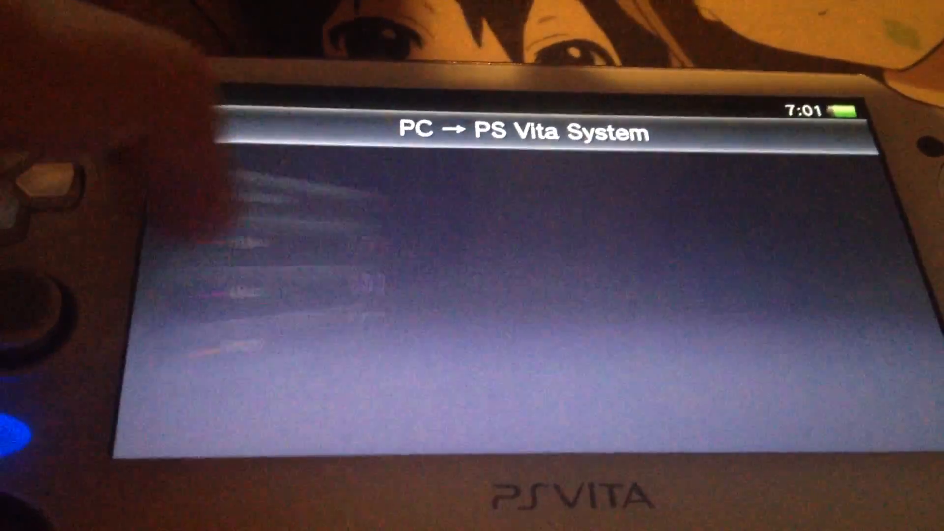